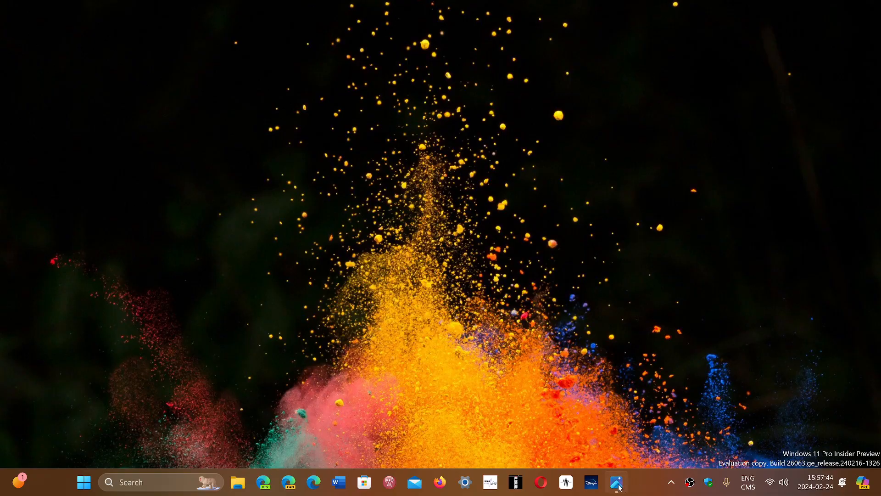
Show Task Manager's Performance view with GPU 0 (GeForce GTX 1660 Ti) memory figures.
click(618, 481)
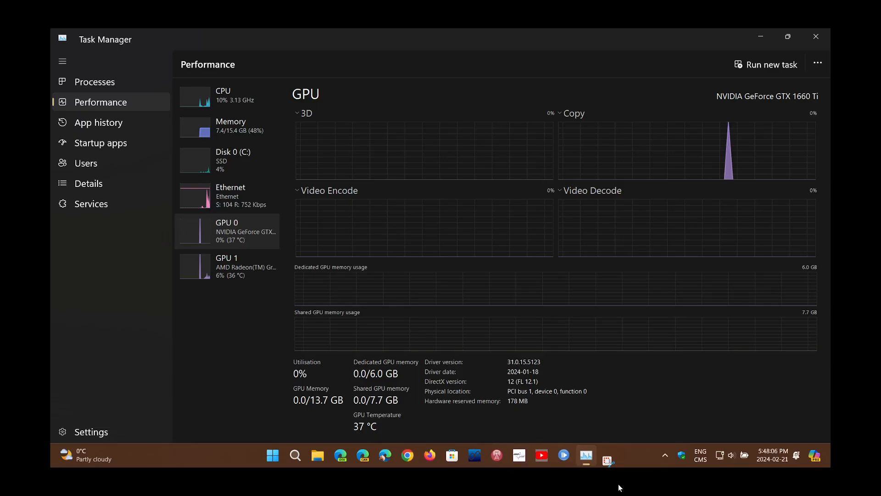
mouse_move(314, 136)
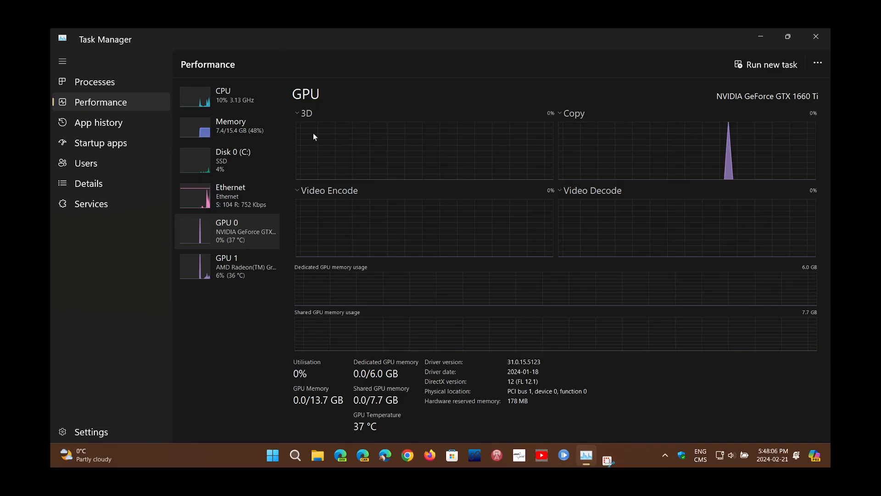
mouse_move(594, 395)
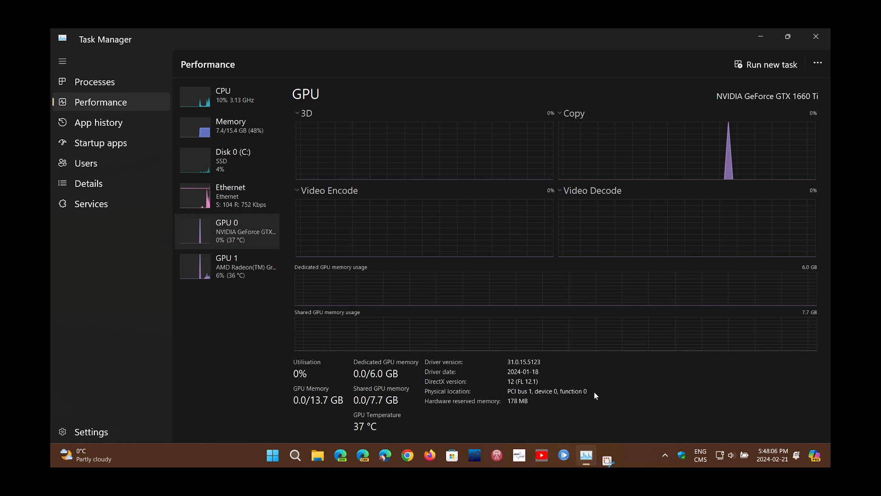
mouse_move(344, 364)
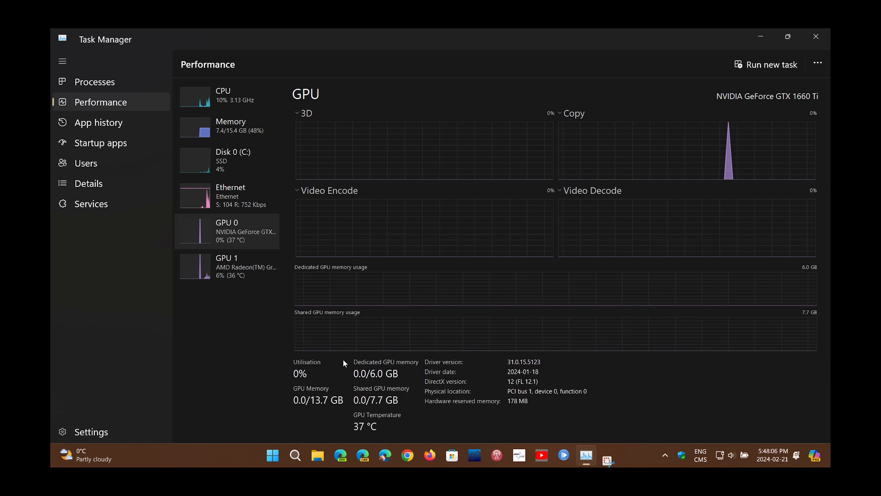
mouse_move(380, 422)
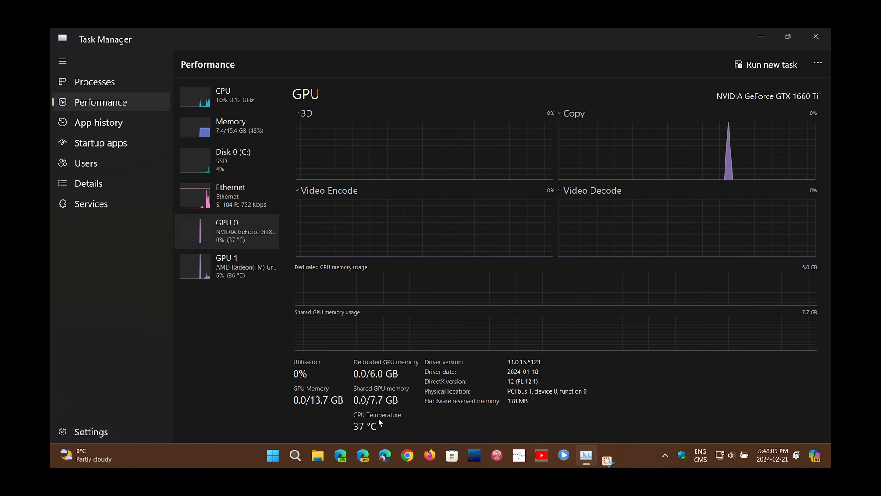
mouse_move(411, 366)
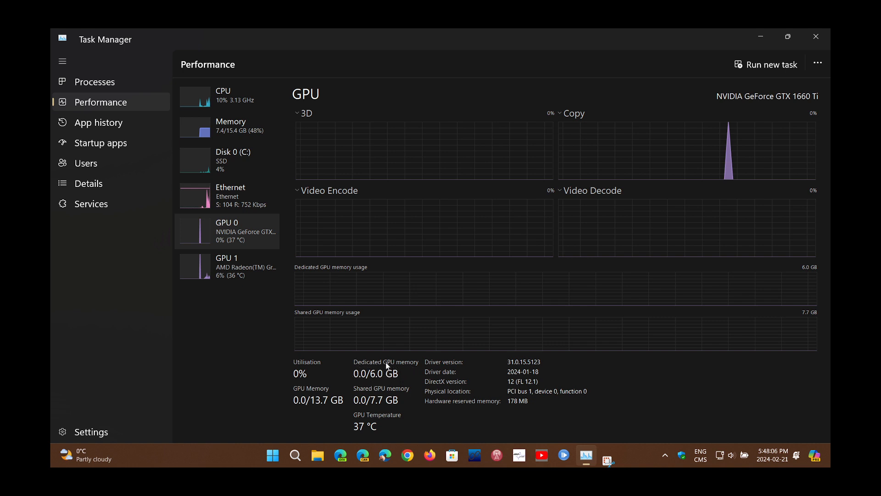
mouse_move(382, 381)
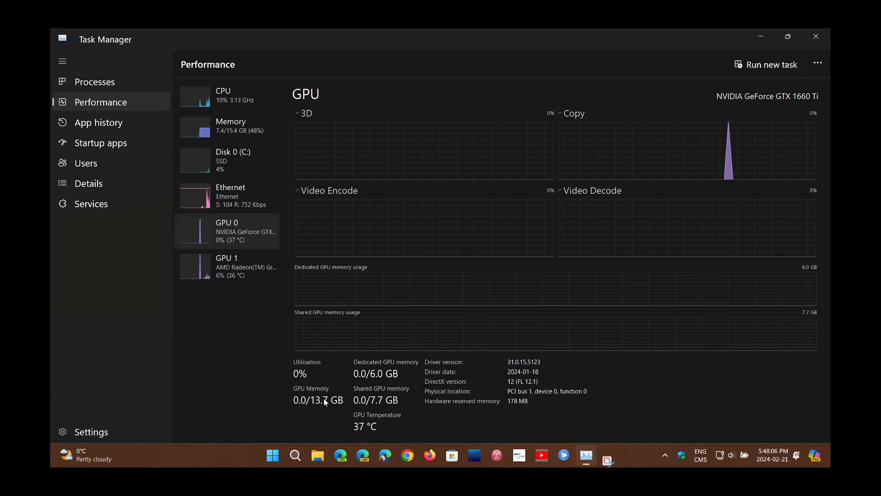
mouse_move(322, 410)
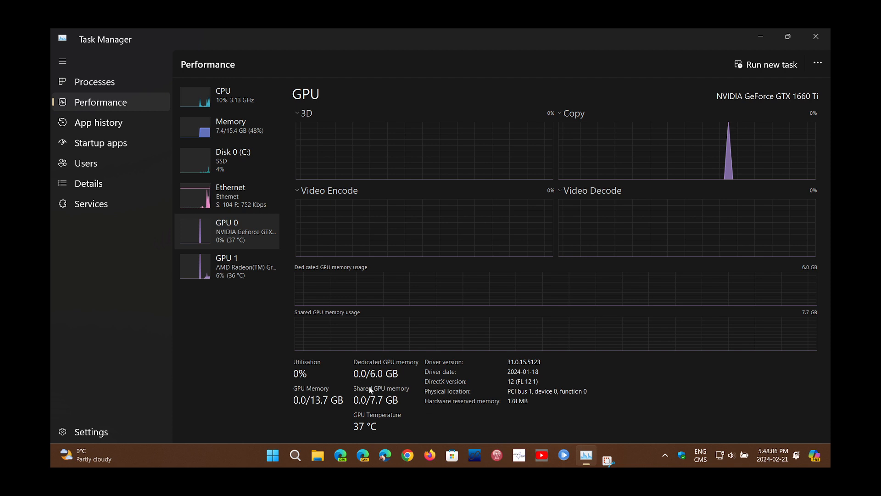
mouse_move(378, 408)
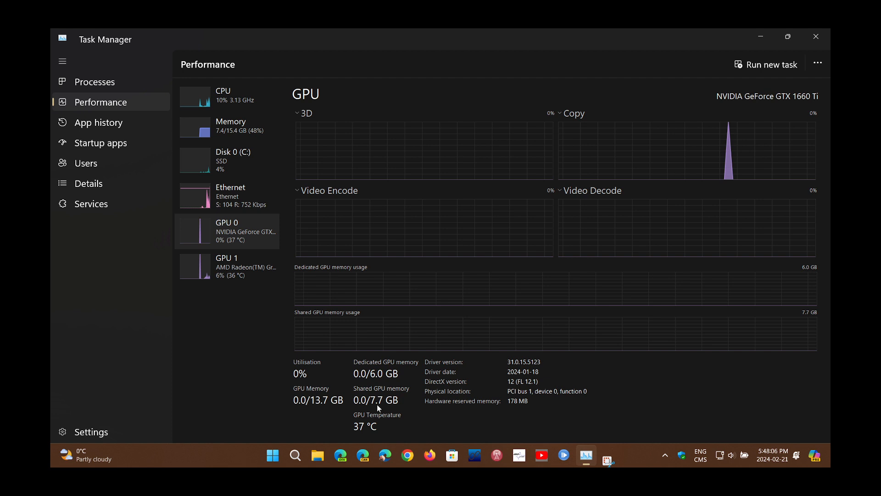
mouse_move(417, 415)
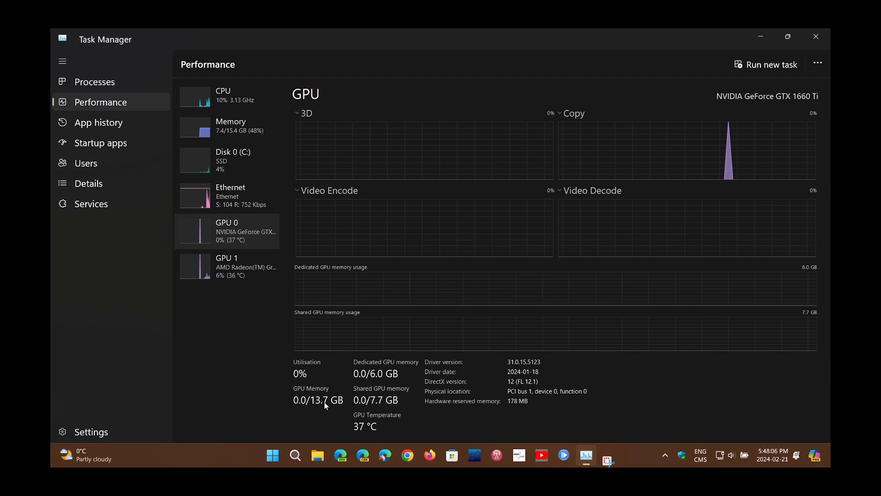
mouse_move(382, 366)
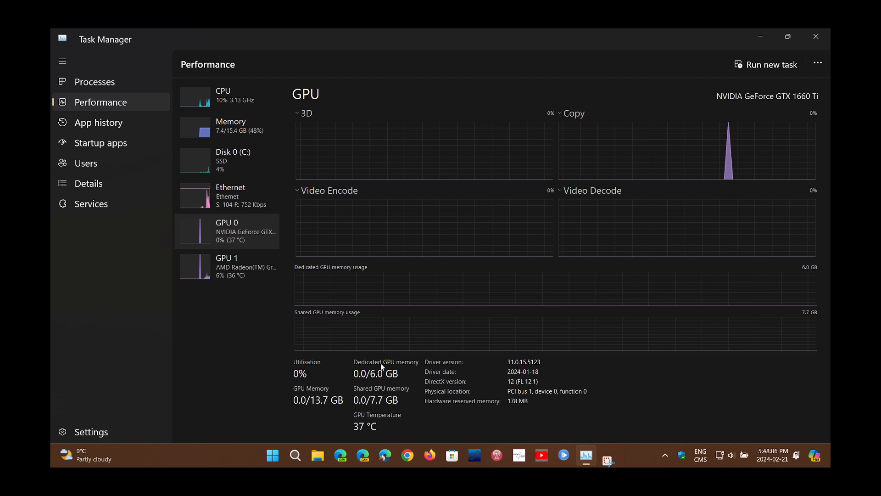
mouse_move(381, 371)
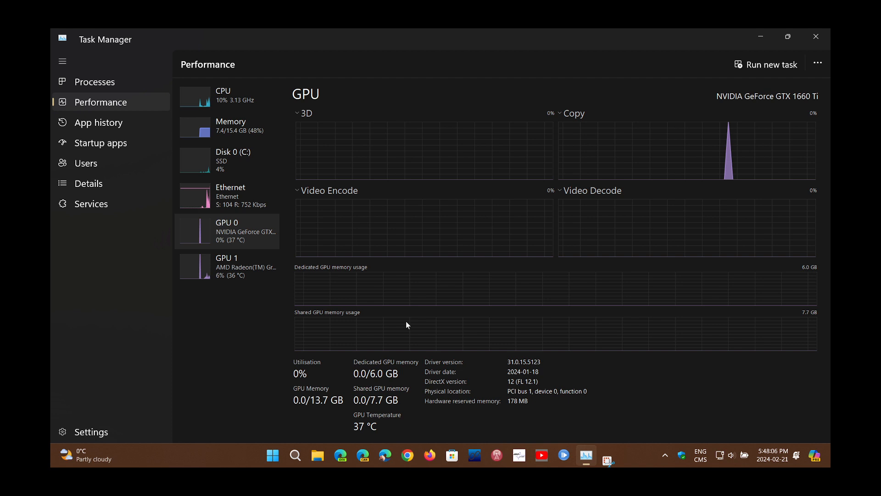
mouse_move(302, 420)
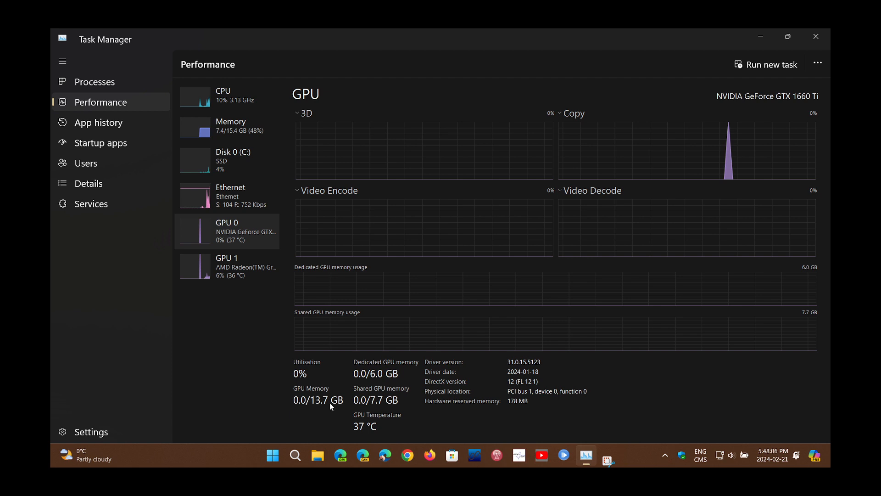
mouse_move(410, 411)
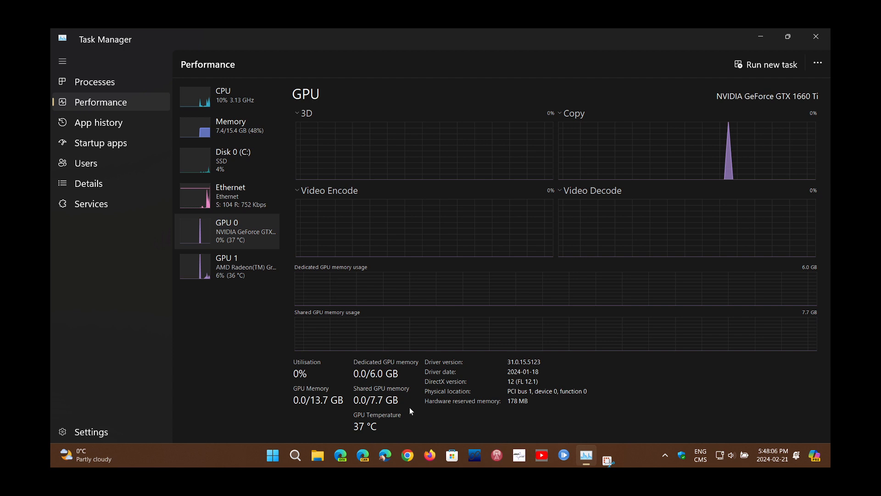
mouse_move(388, 364)
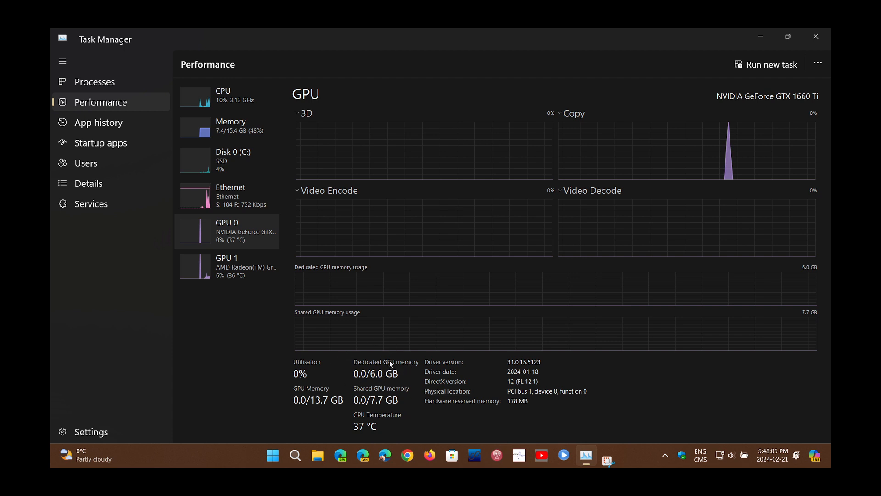
mouse_move(350, 334)
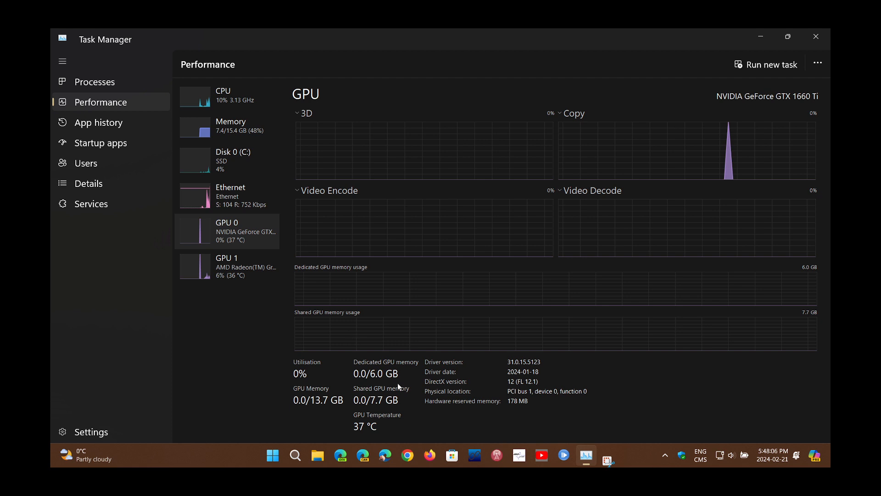
mouse_move(285, 407)
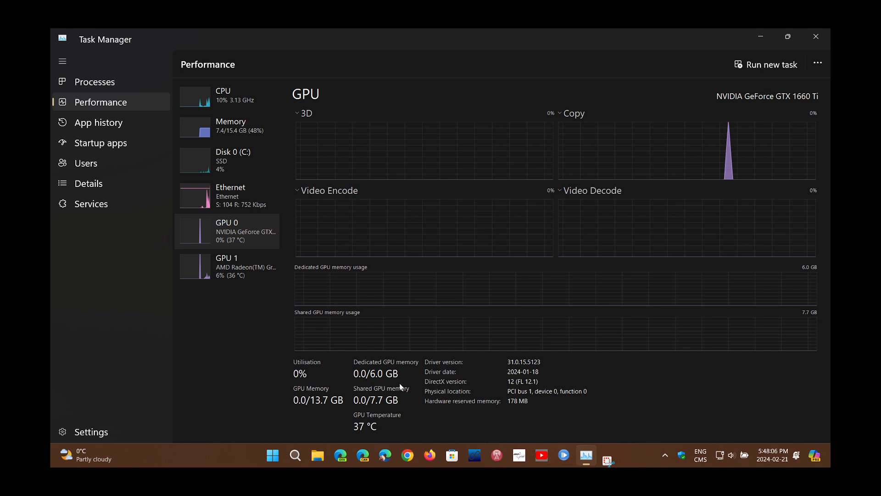
mouse_move(384, 374)
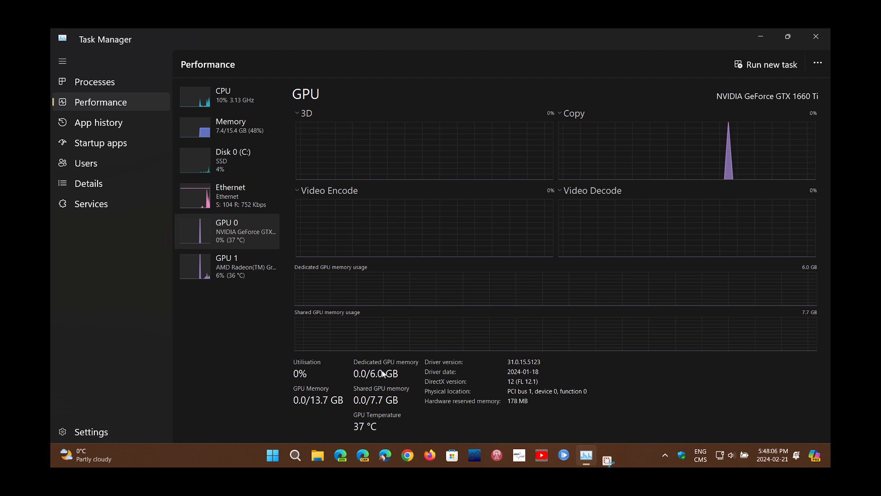
mouse_move(350, 404)
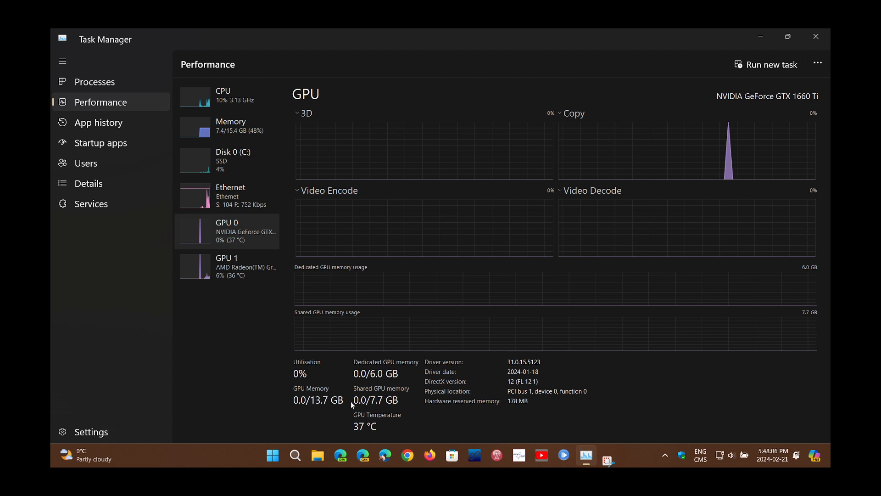
mouse_move(404, 398)
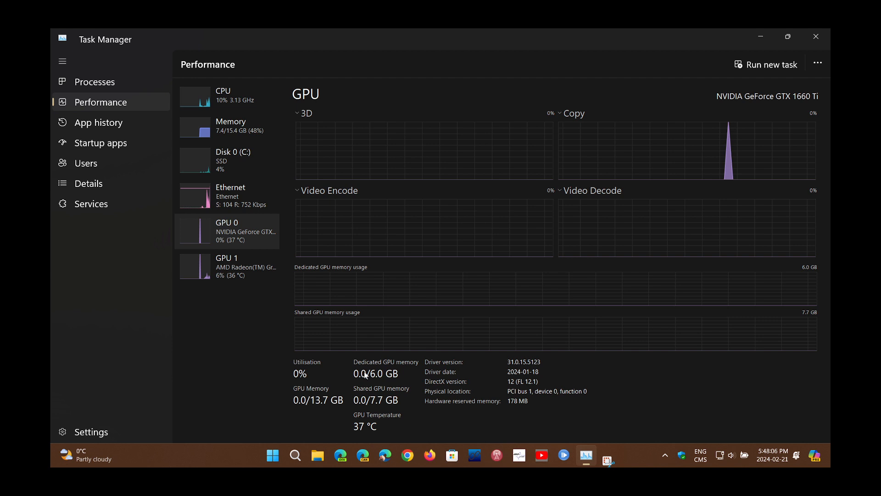
mouse_move(412, 373)
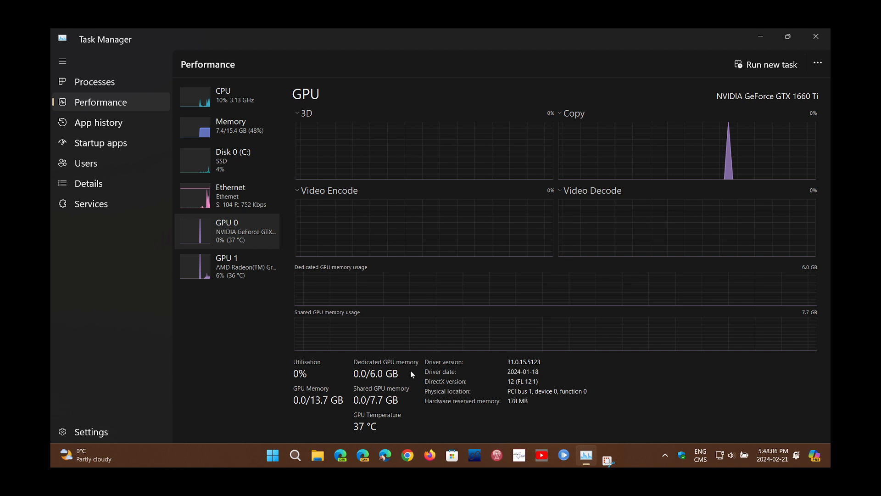
mouse_move(279, 258)
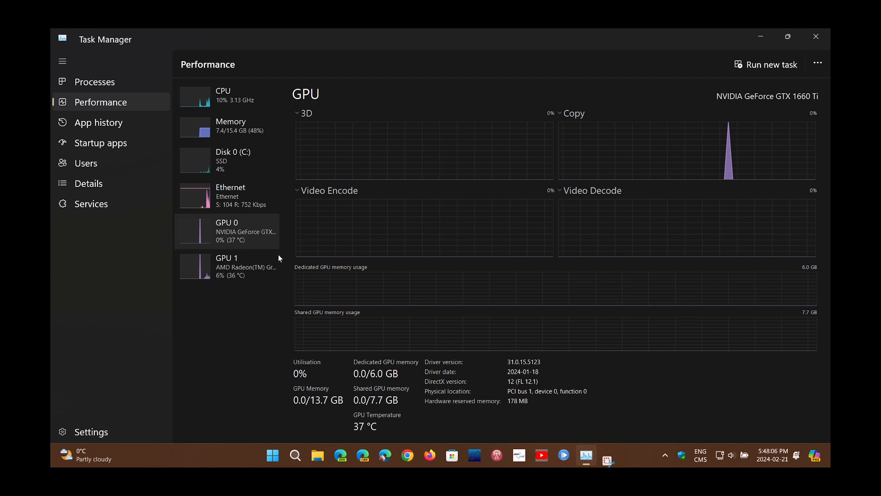
mouse_move(211, 228)
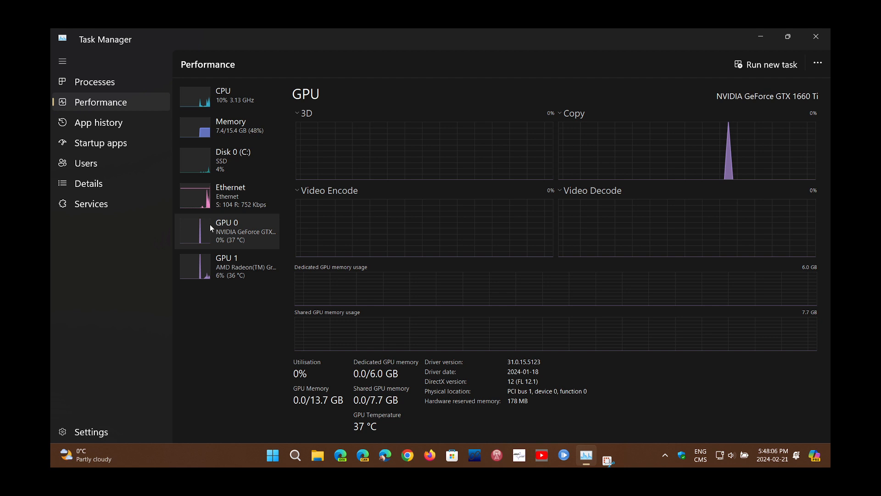
mouse_move(268, 235)
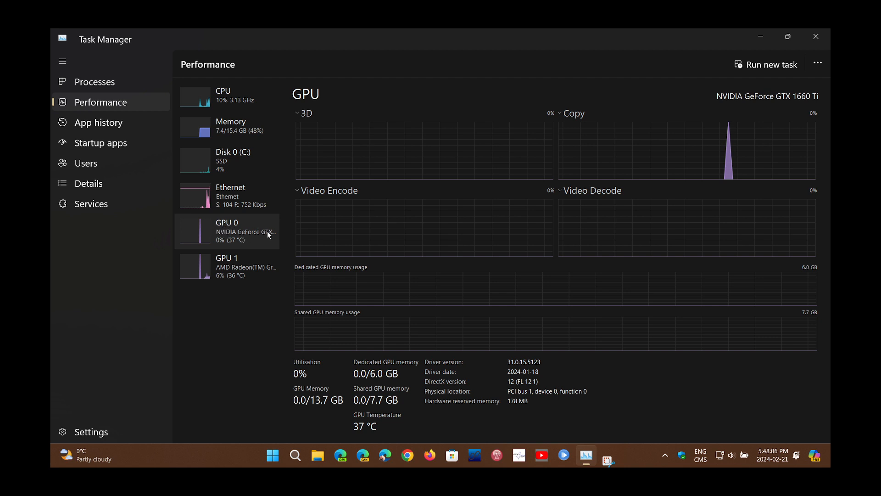
mouse_move(264, 276)
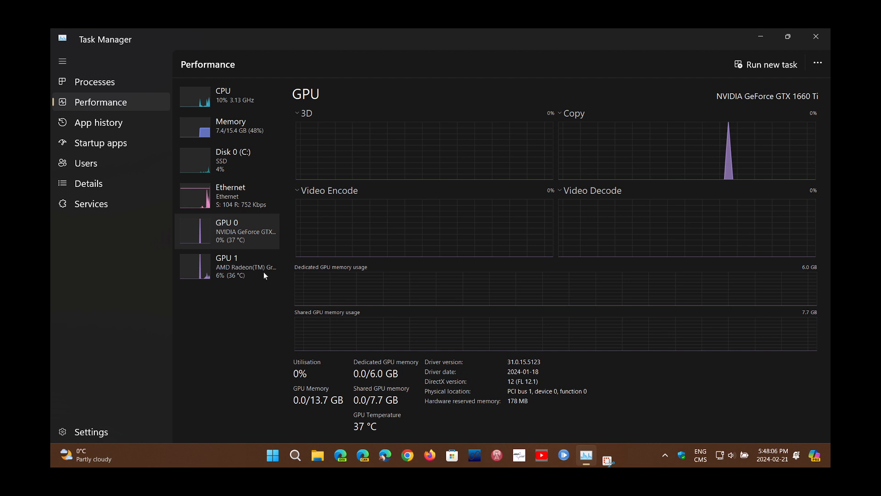
mouse_move(251, 337)
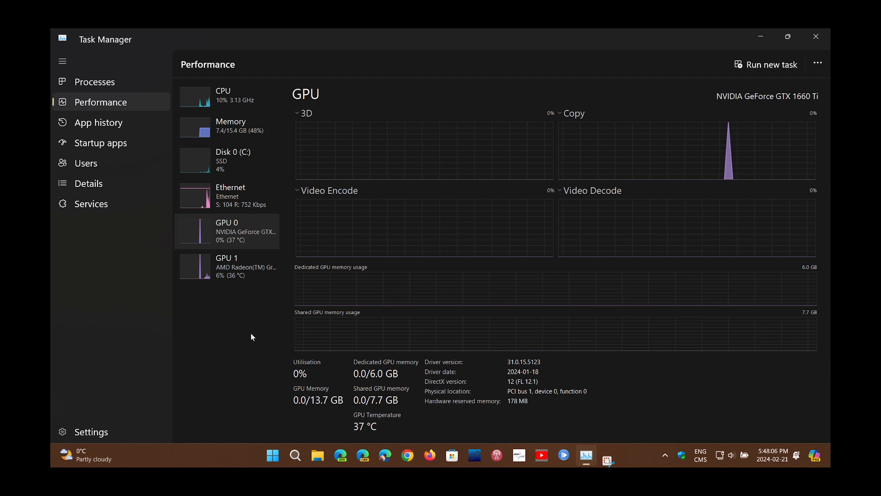
mouse_move(373, 362)
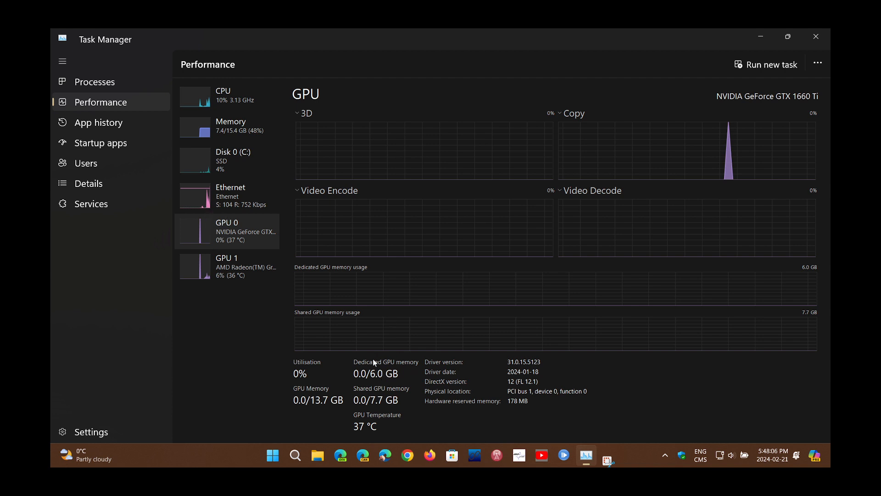
mouse_move(257, 240)
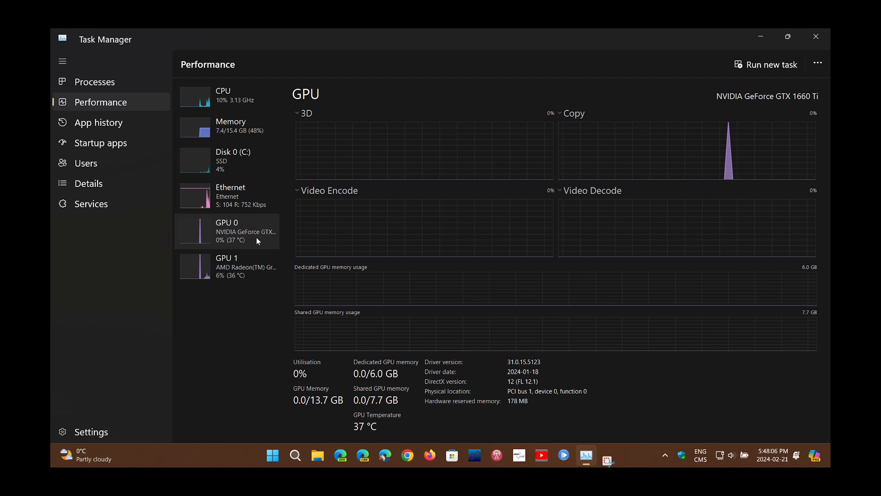
mouse_move(377, 380)
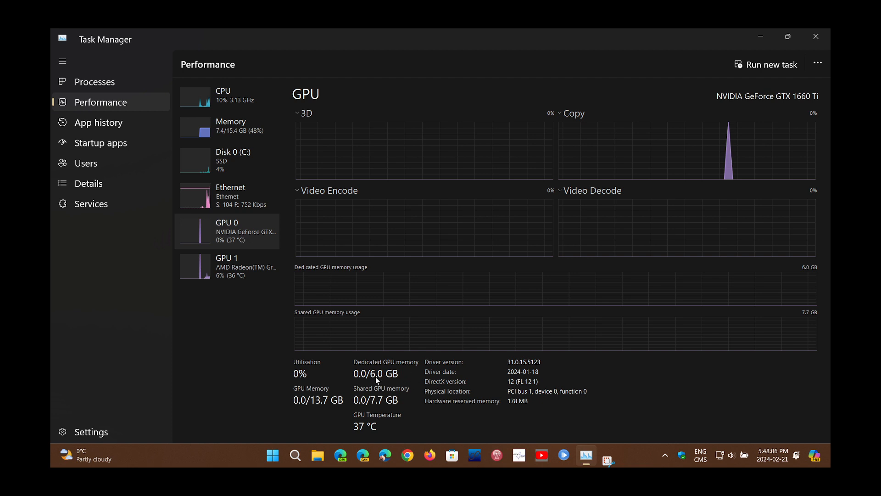
mouse_move(401, 376)
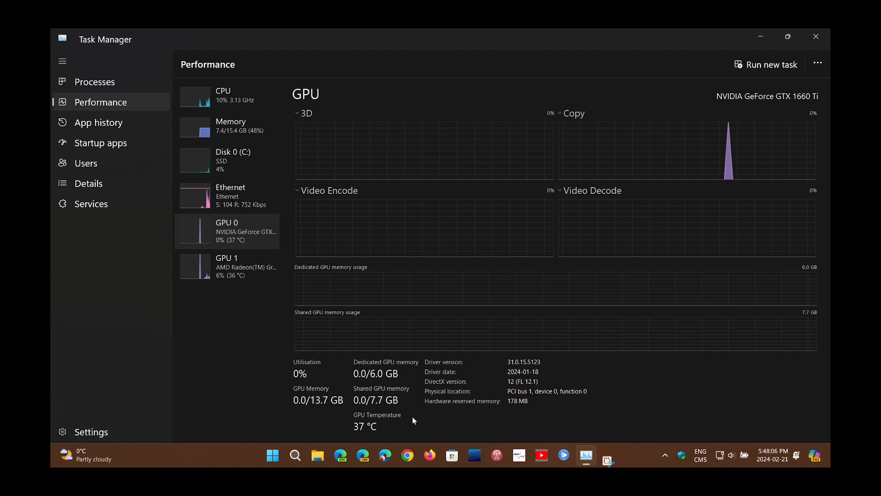
mouse_move(259, 395)
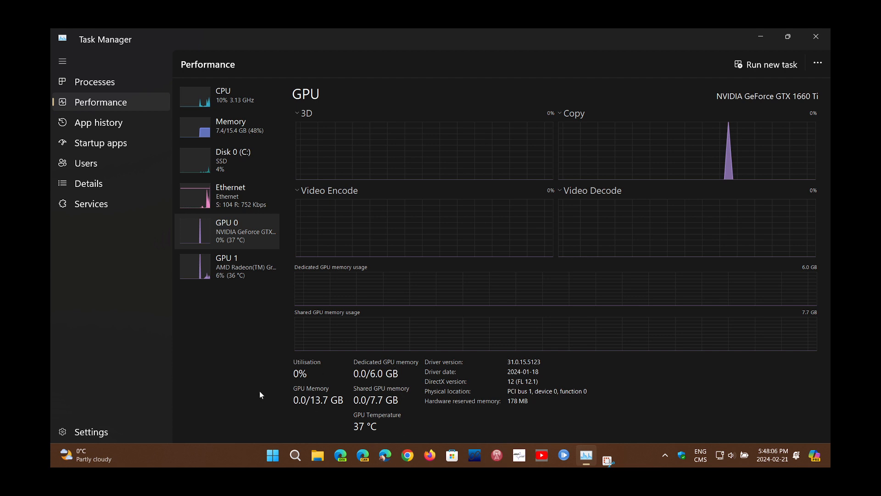
mouse_move(418, 428)
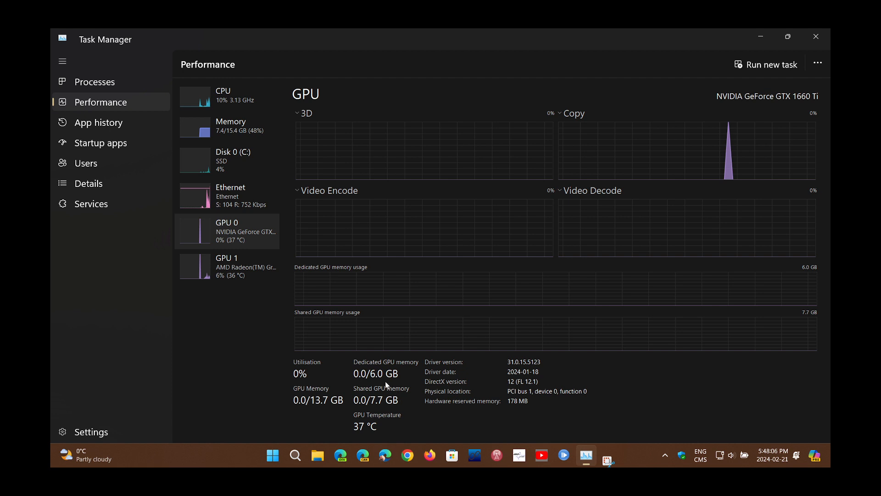
mouse_move(420, 374)
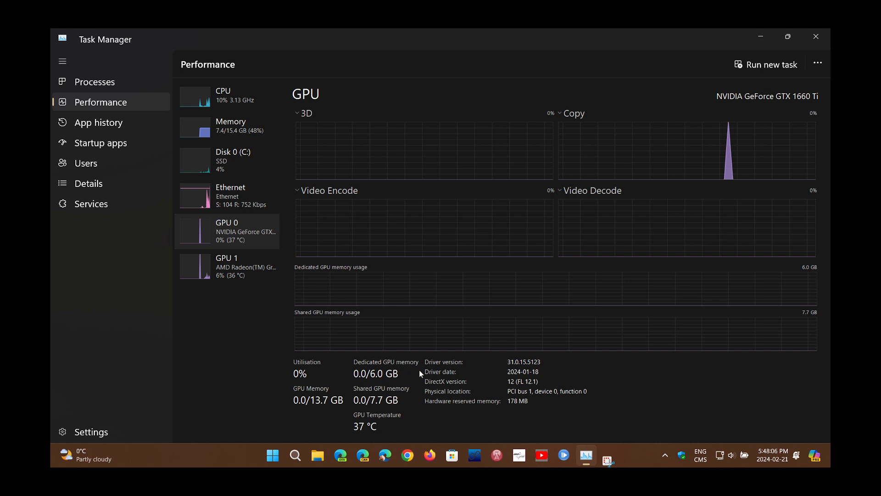